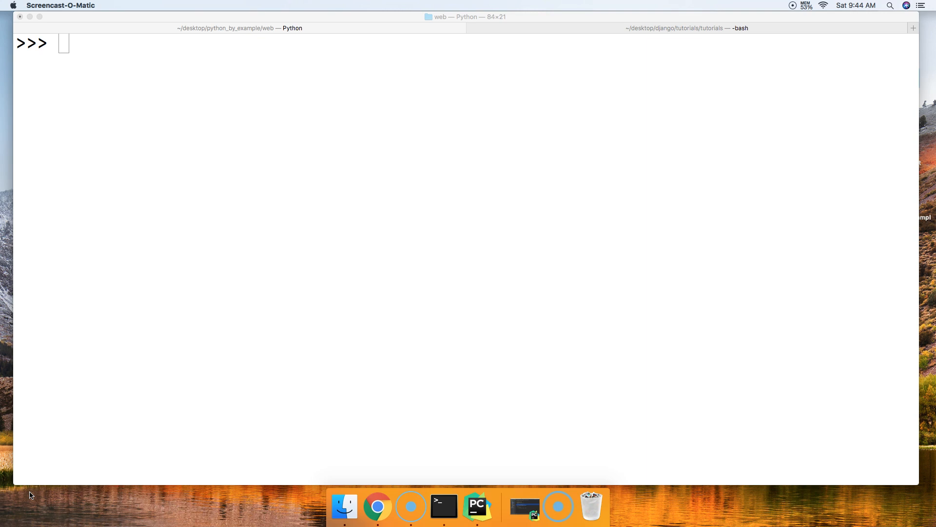
pyautogui.moveTo(184, 348)
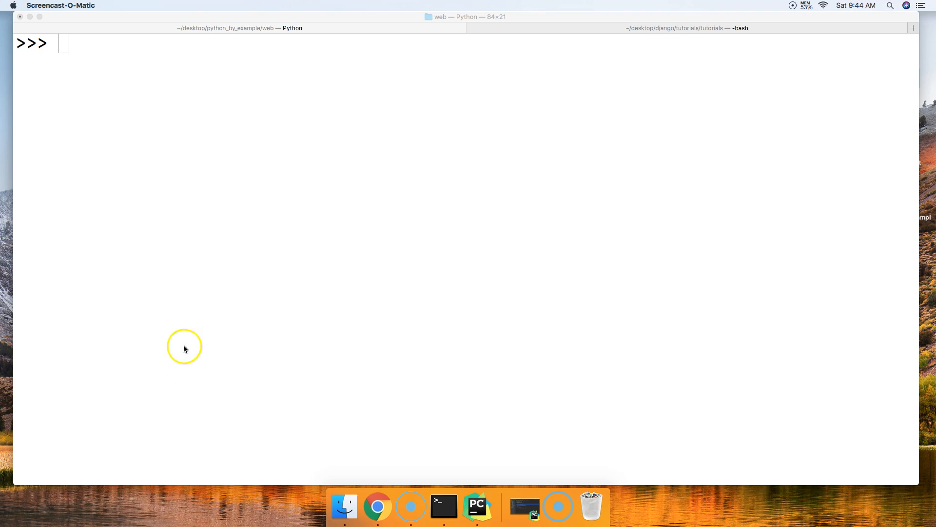
# Start the assignment a = ( at the >>> prompt.
pyautogui.write('a = (')
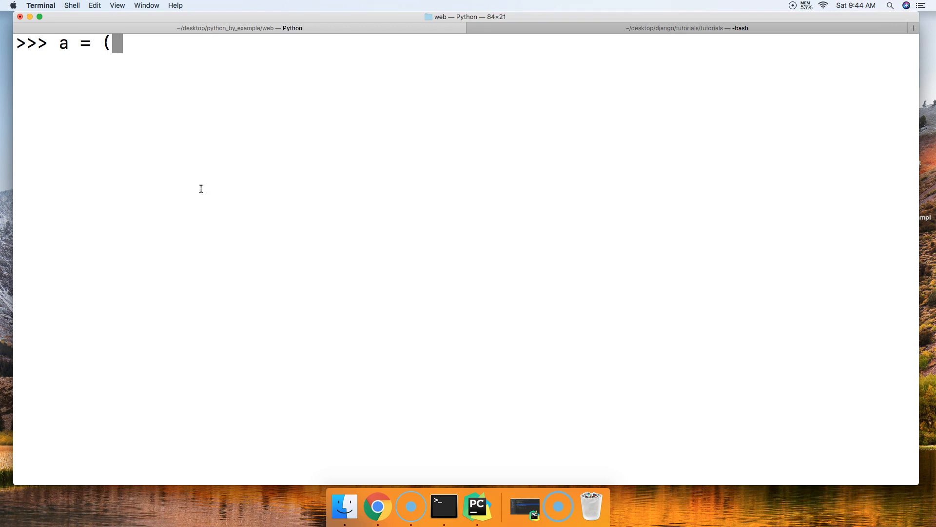
# Define a = (1, 2, 3, 4, 5) and run sum(a), which returns 15.
pyautogui.write('1, 2, 3,')
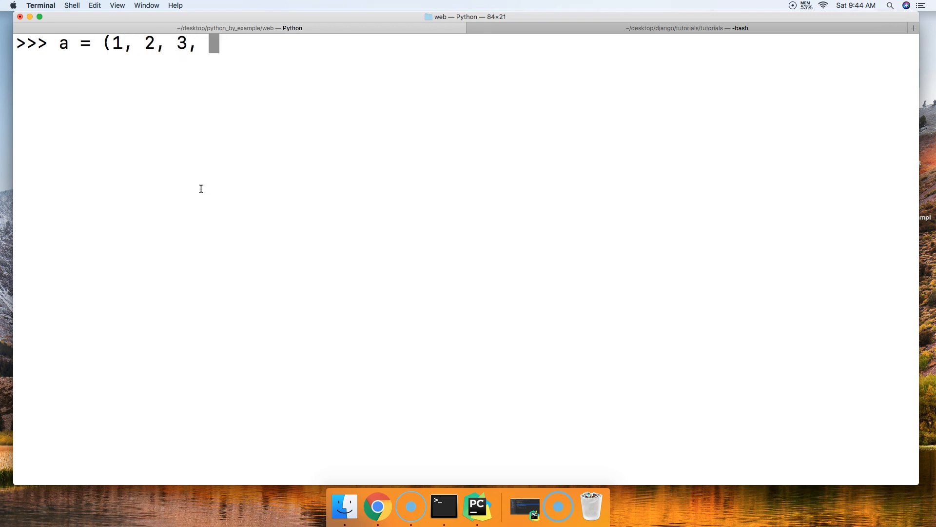
pyautogui.write('4, 5')
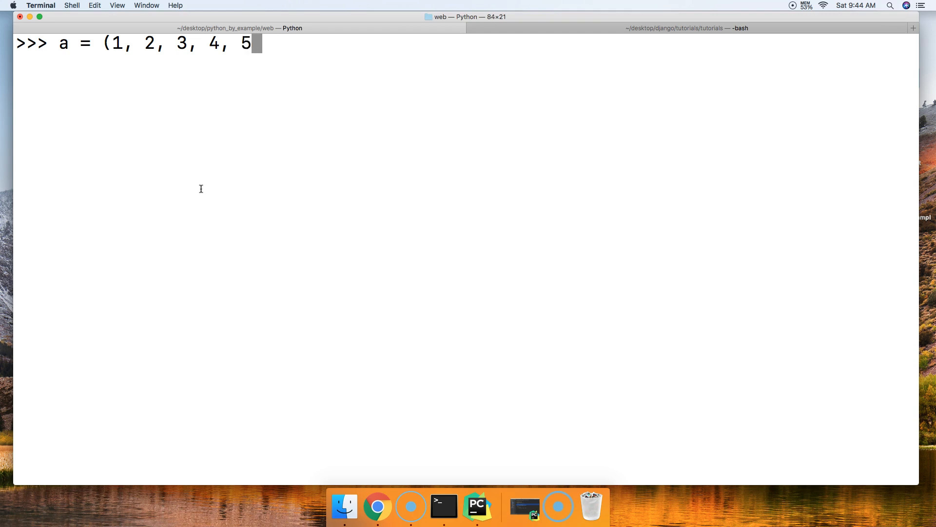
pyautogui.write(')')
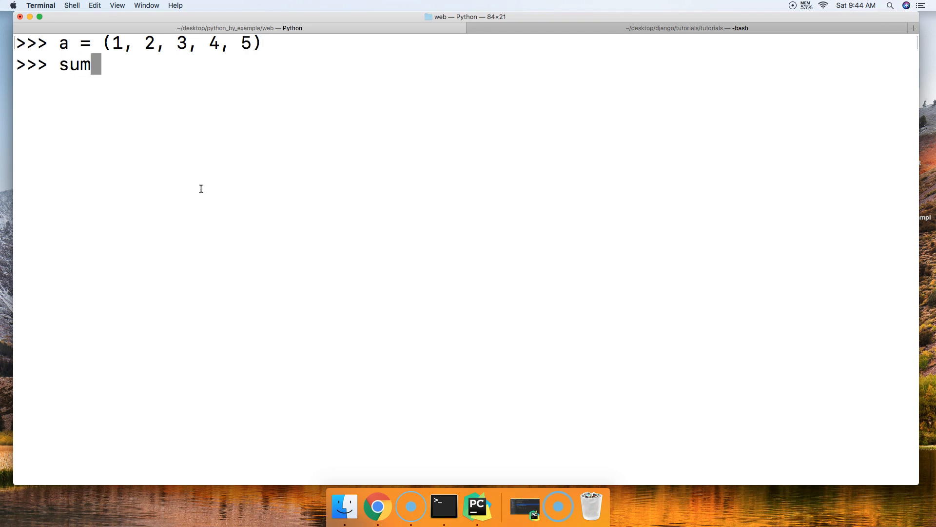
pyautogui.write('(a')
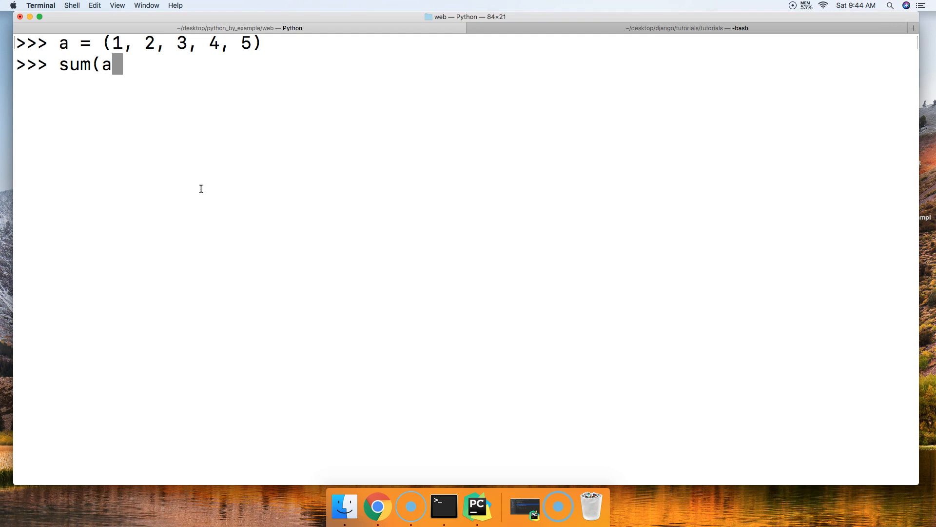
pyautogui.write(')')
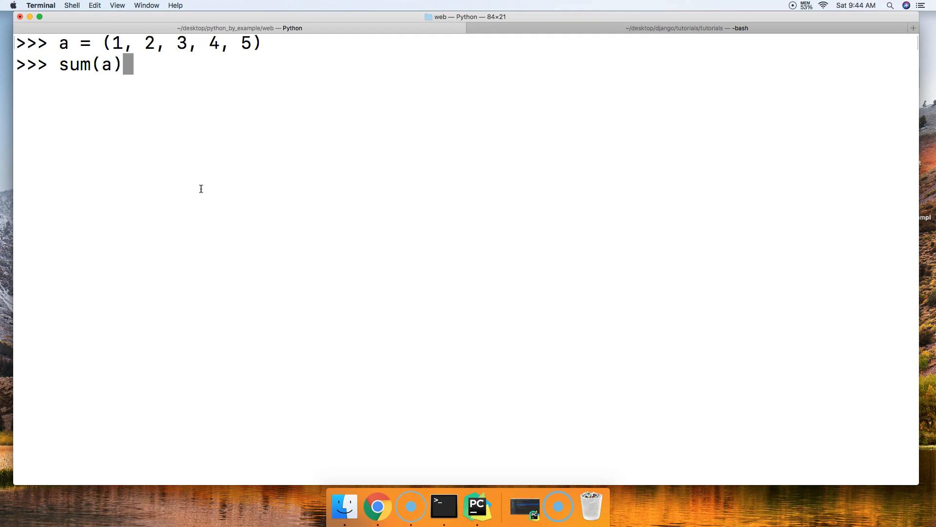
pyautogui.press('Return')
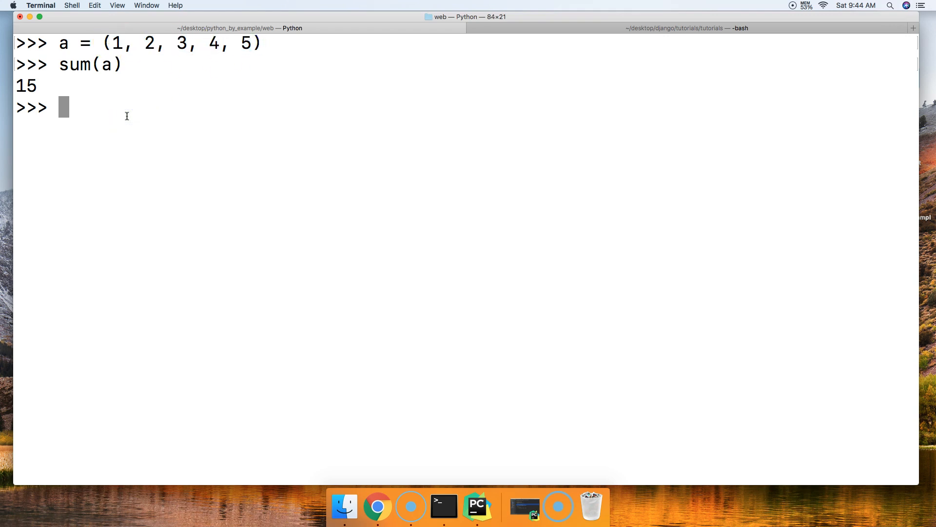
# Define b = (1.2, 4.3, 3.2, 8.45) and run sum(b), which returns 17.15.
pyautogui.write('b = (')
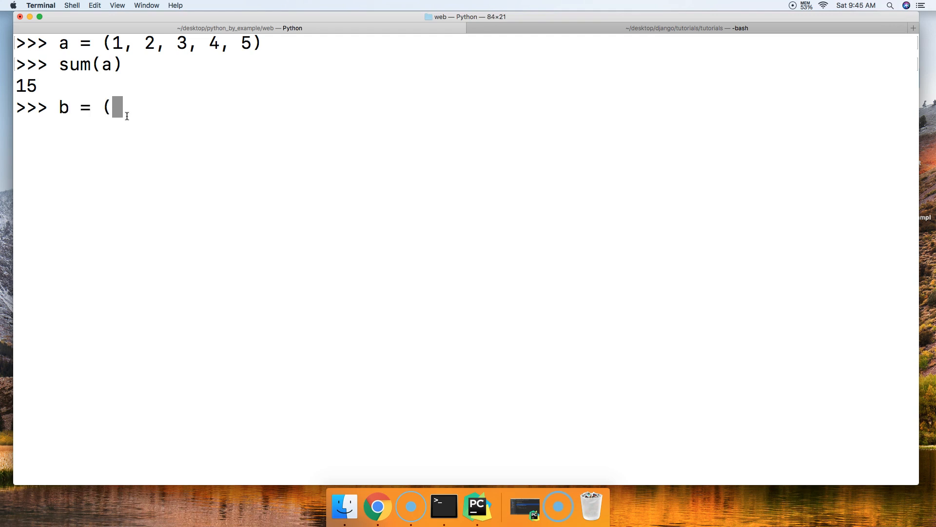
pyautogui.write('1')
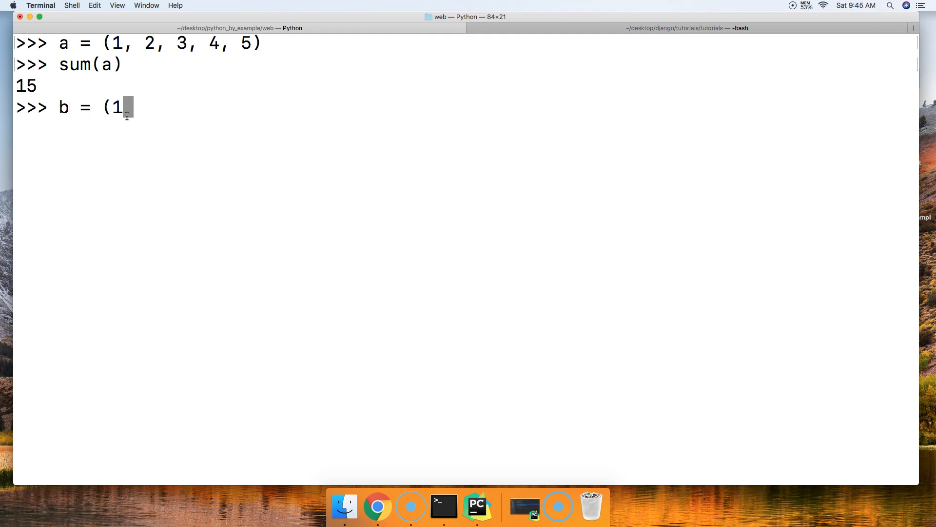
pyautogui.write(',2,')
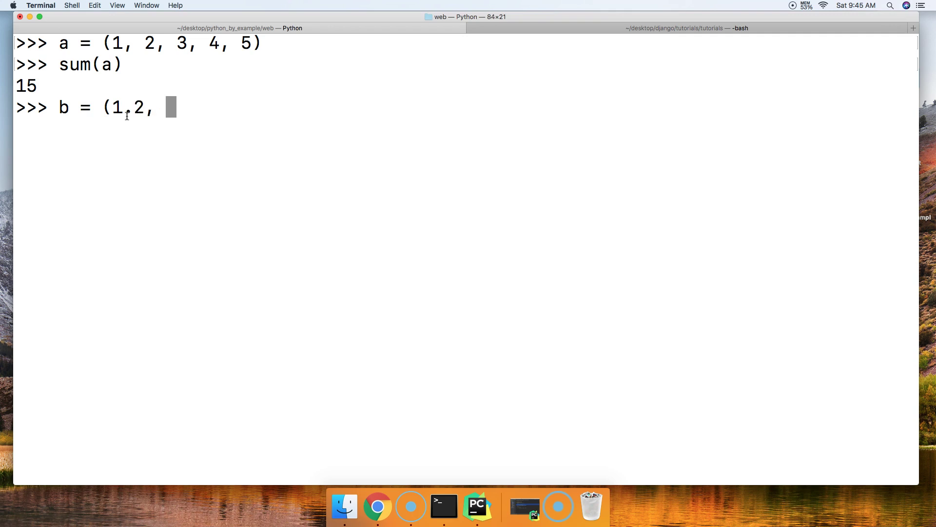
pyautogui.write('4.3,')
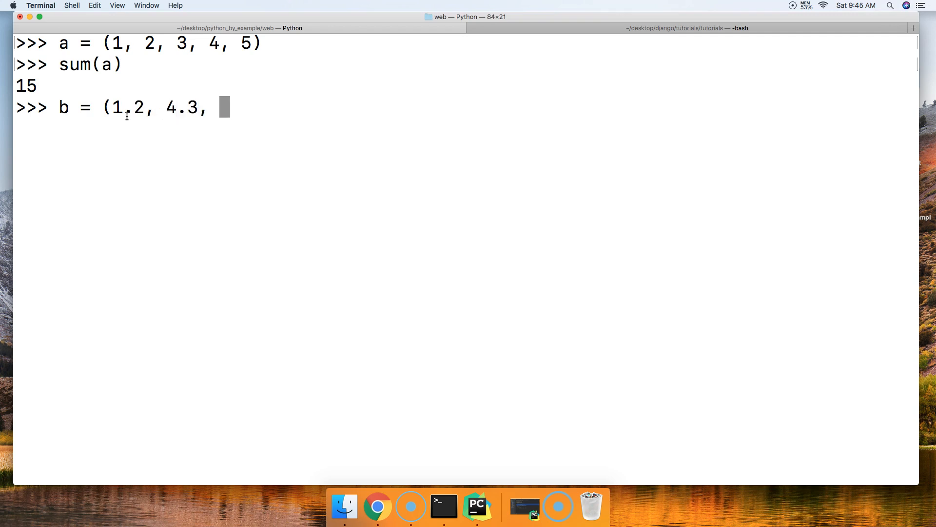
pyautogui.write('3.')
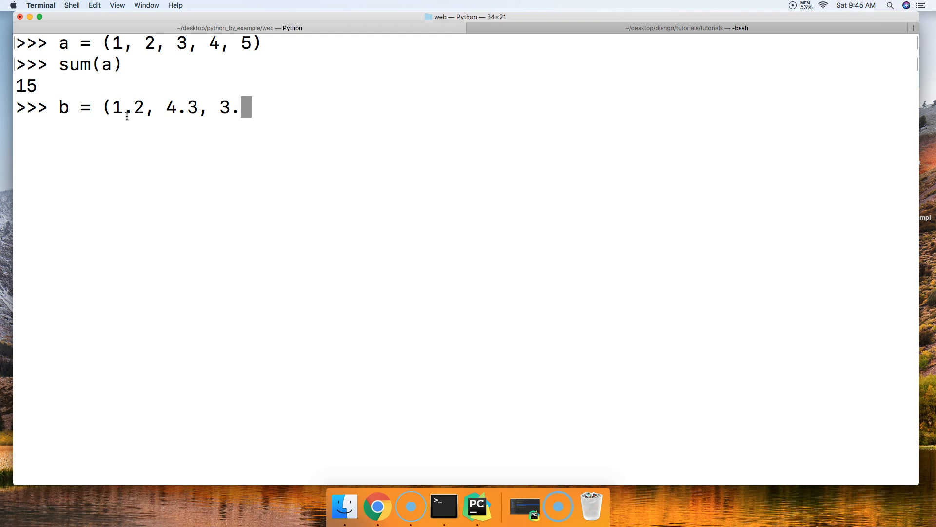
pyautogui.write('2,')
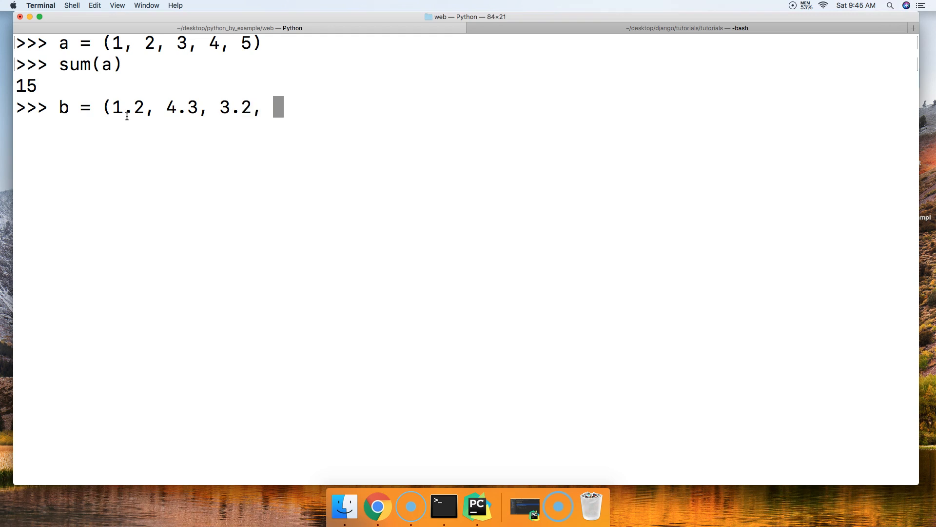
pyautogui.write('8.45)')
pyautogui.write('sum')
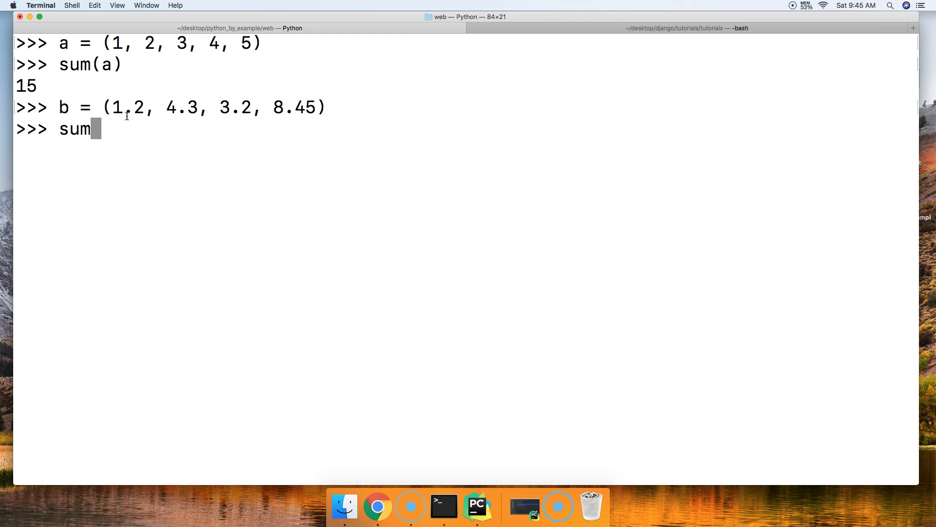
pyautogui.write('(b')
pyautogui.press('Return')
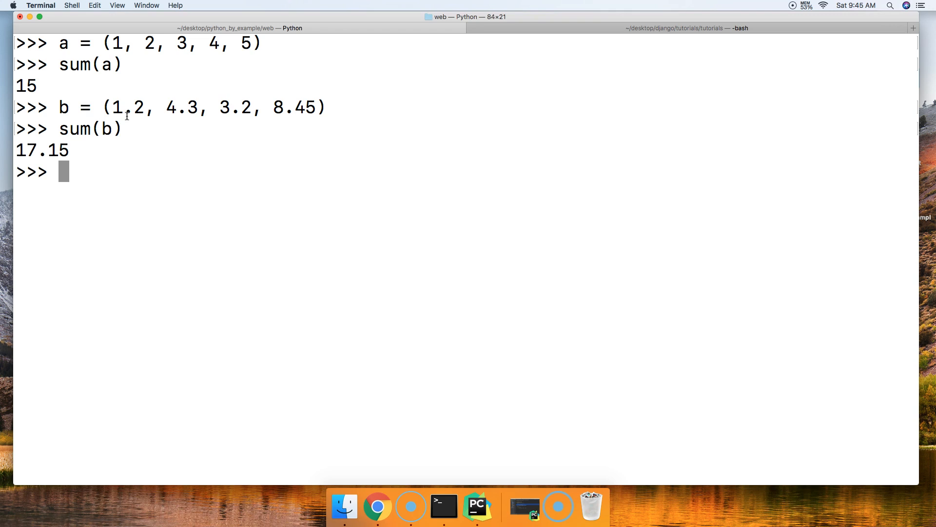
pyautogui.write('c = ("')
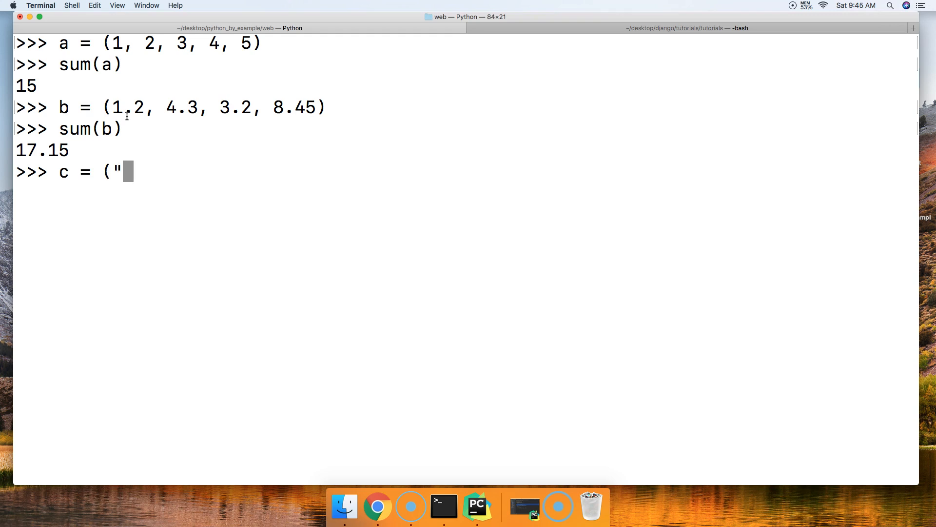
# Define c = ("Cat", "Dog", "Monkey") and run sum(c), which raises a TypeError.
pyautogui.write('Cat", "')
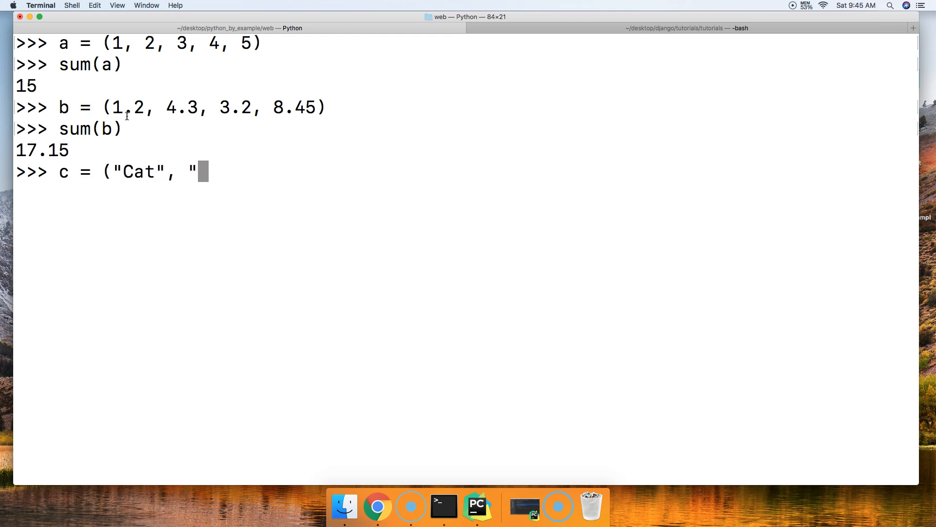
pyautogui.write('Dog",')
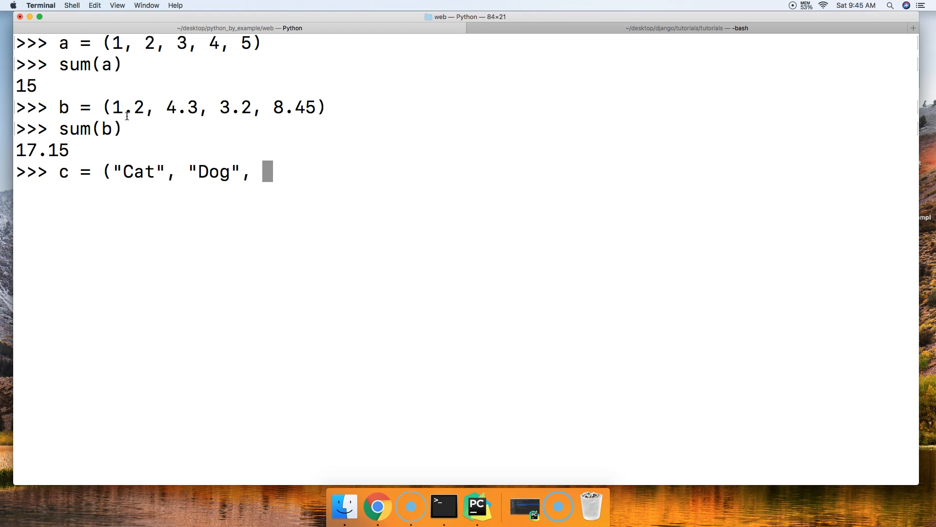
pyautogui.write('"Mo')
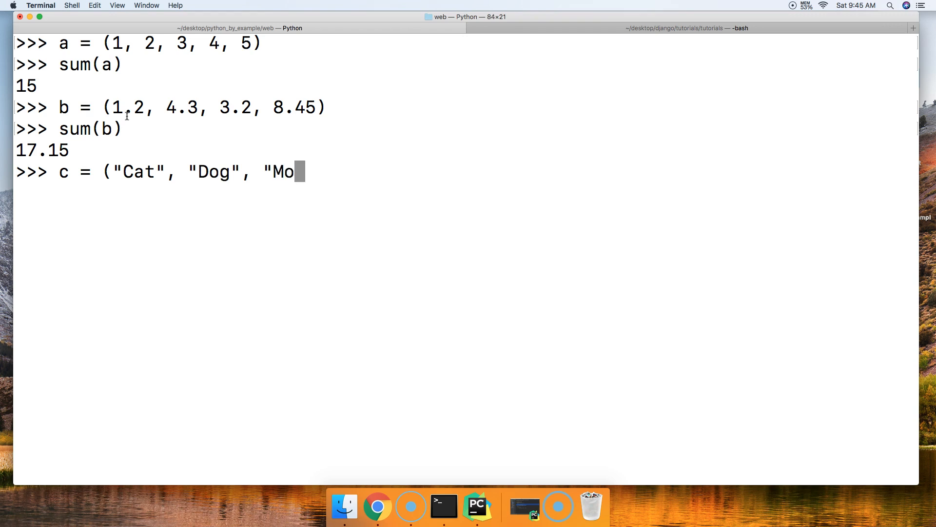
pyautogui.write('nkey"')
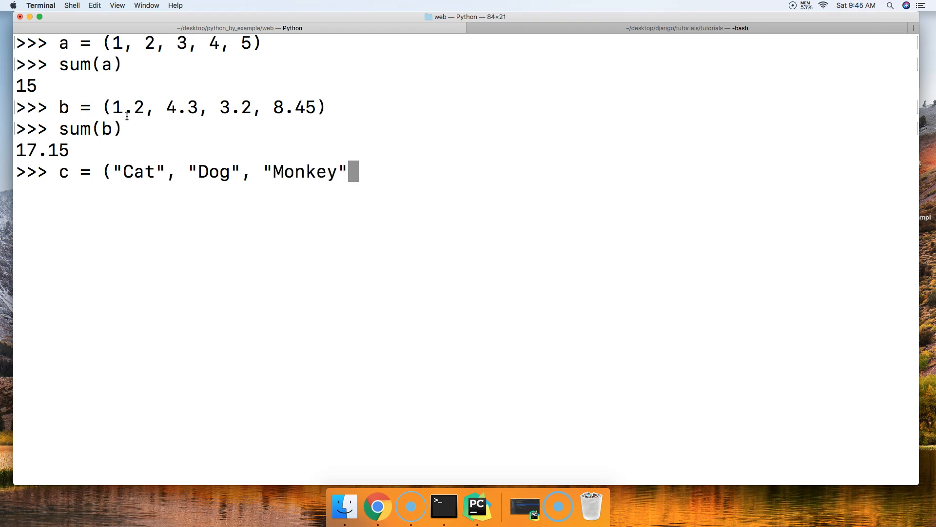
pyautogui.write(')')
pyautogui.write('sum(')
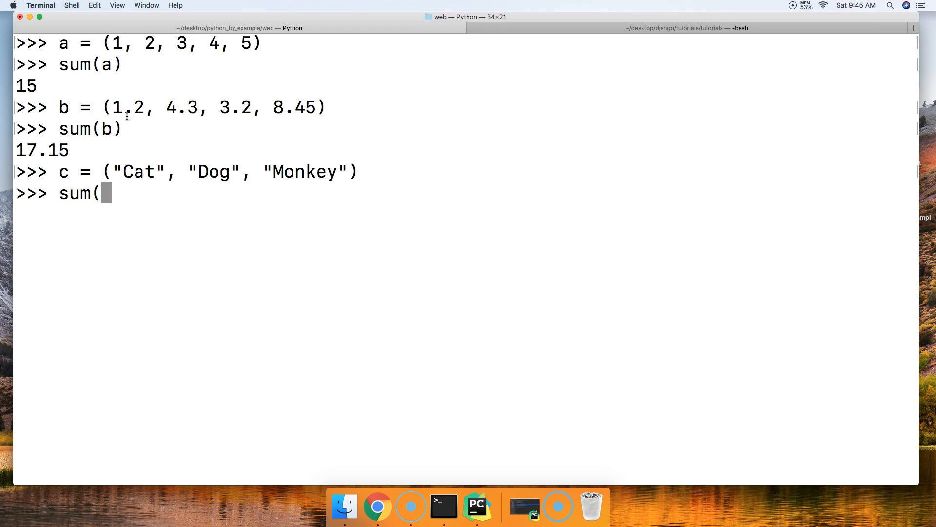
pyautogui.press('Return')
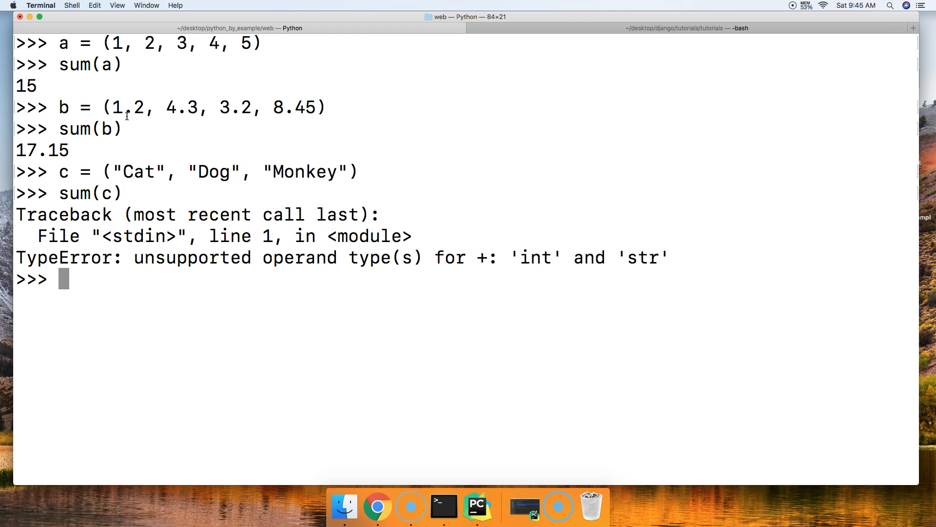
pyautogui.moveTo(615, 244)
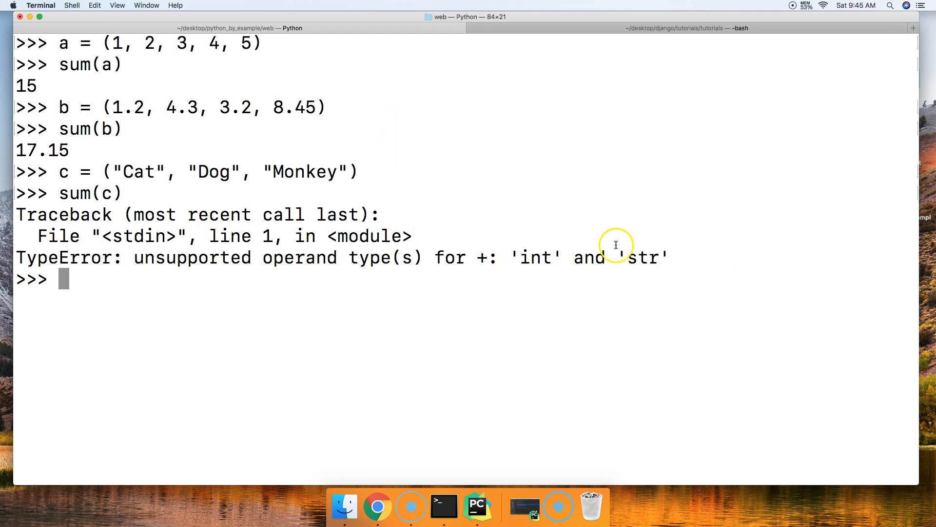
pyautogui.moveTo(107, 277)
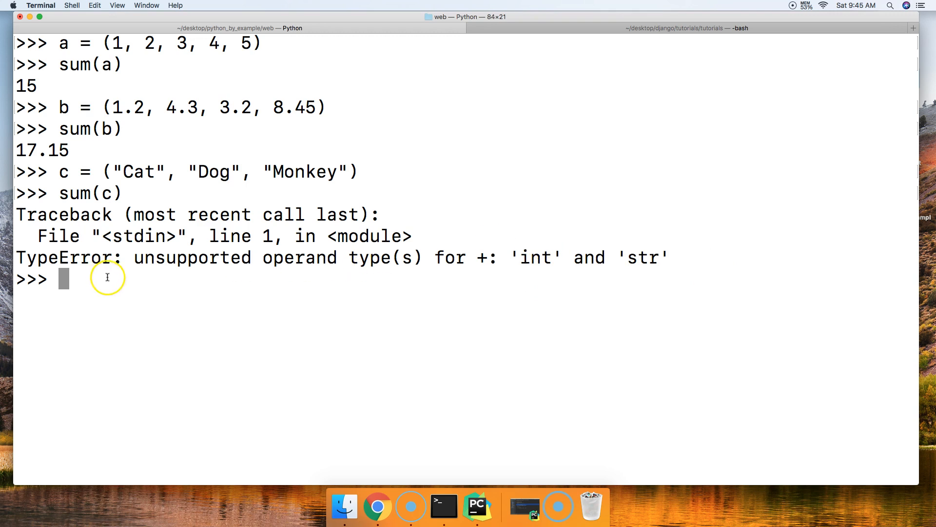
pyautogui.moveTo(114, 276)
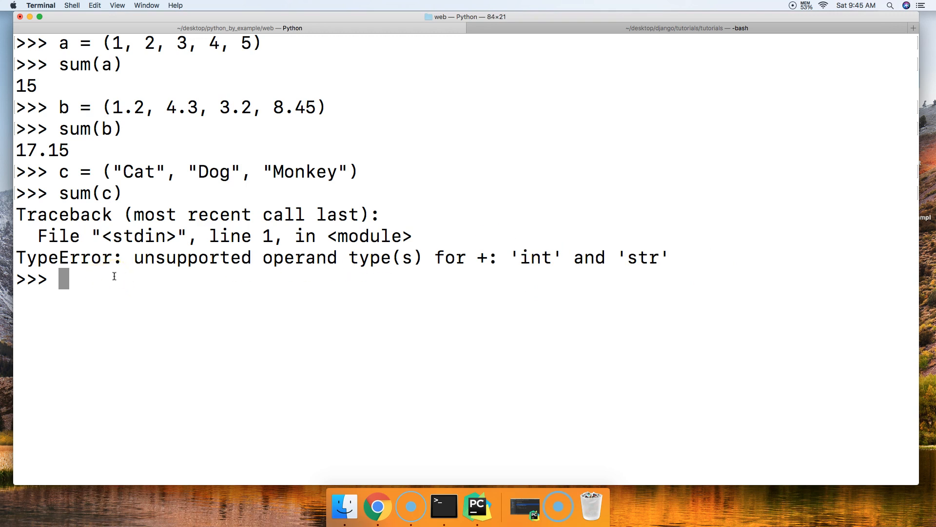